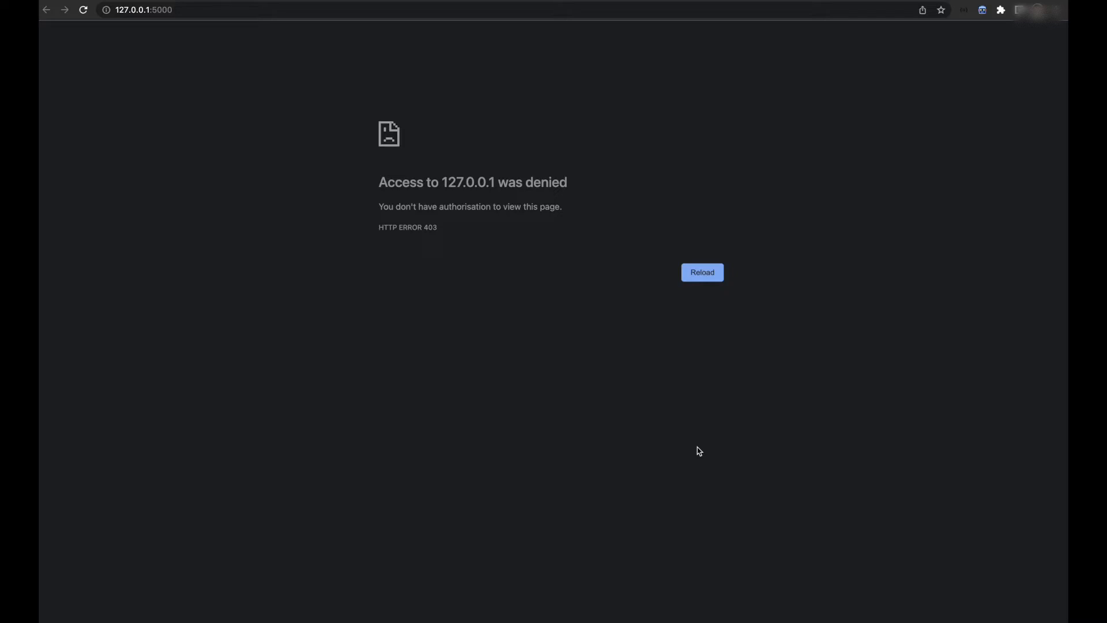
# Open the port-5001 app, stop that Flask server, and rerun Flask on port 5000.
pyautogui.moveTo(379, 206); pyautogui.dragTo(436, 227)
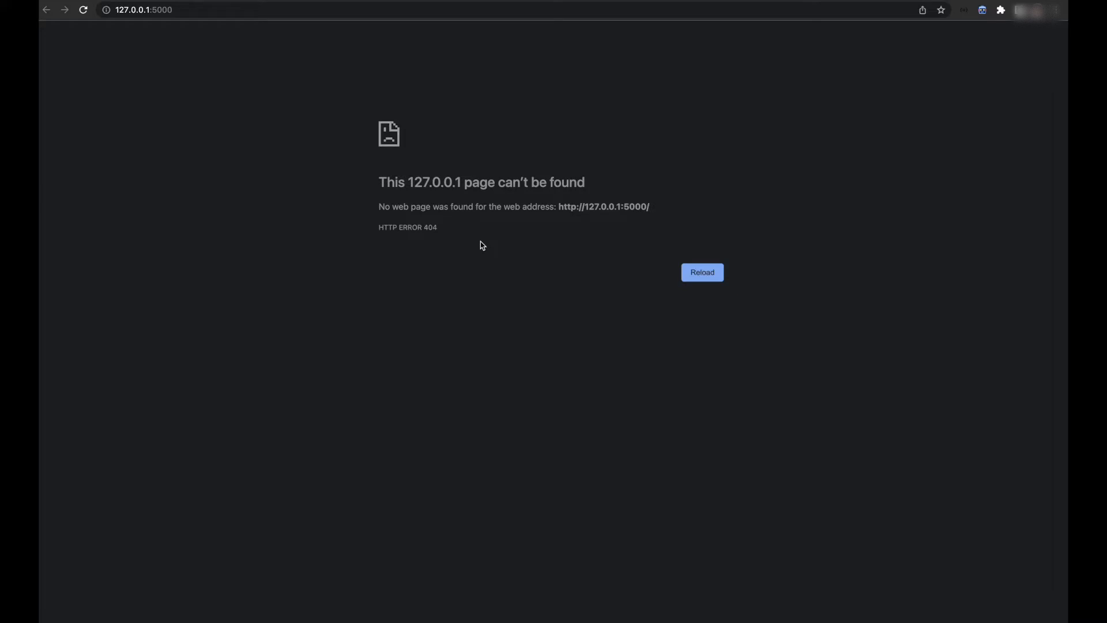
pyautogui.moveTo(560, 205)
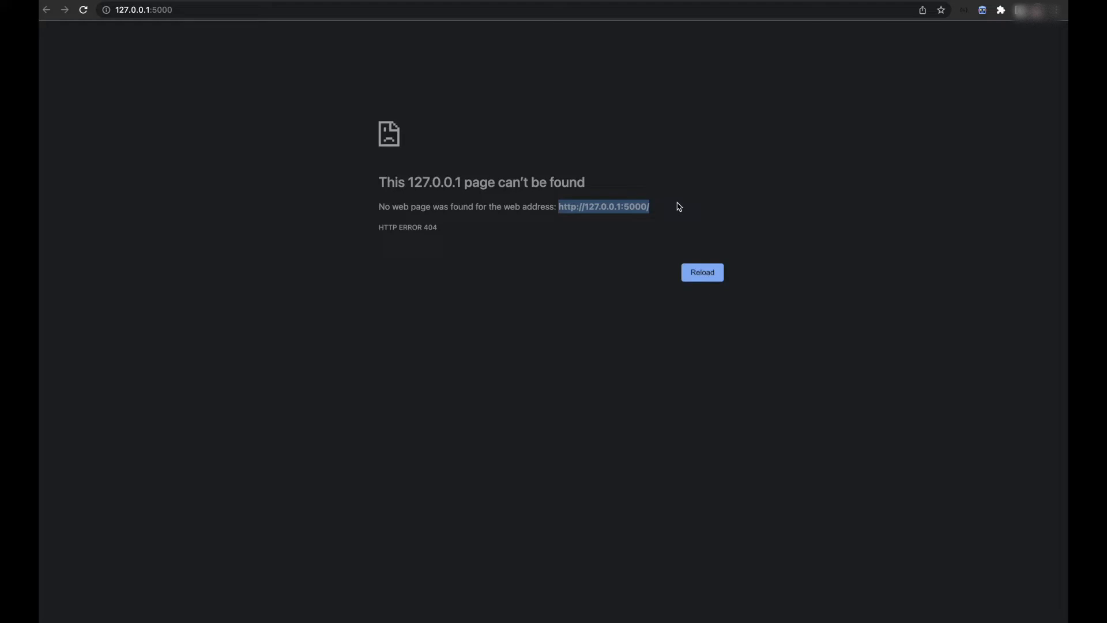
pyautogui.moveTo(263, 282)
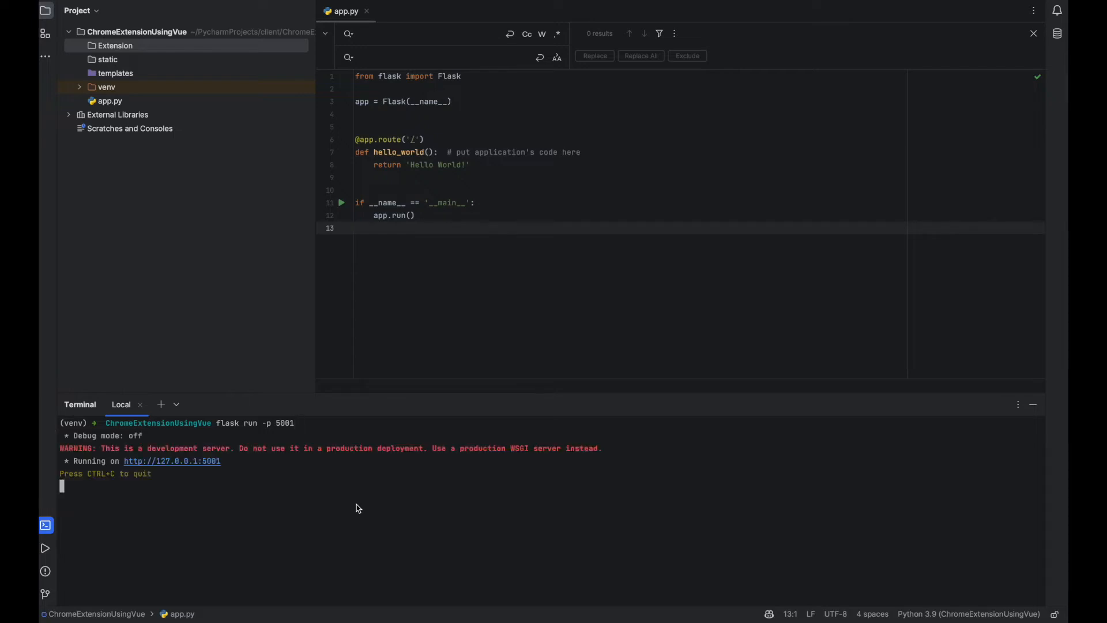
pyautogui.moveTo(182, 465)
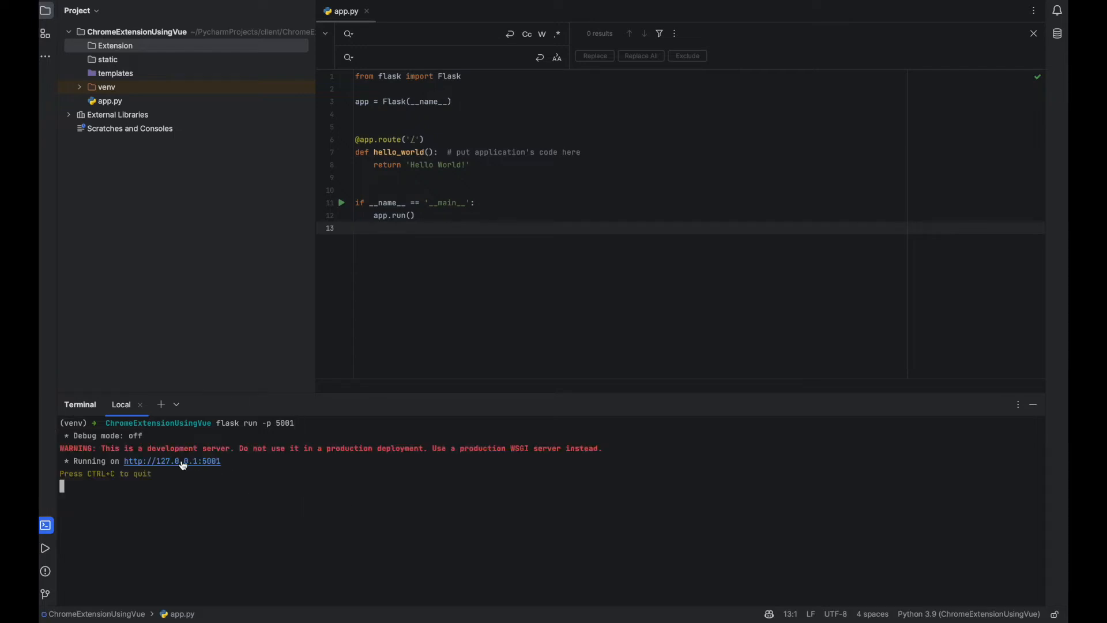
pyautogui.click(171, 460)
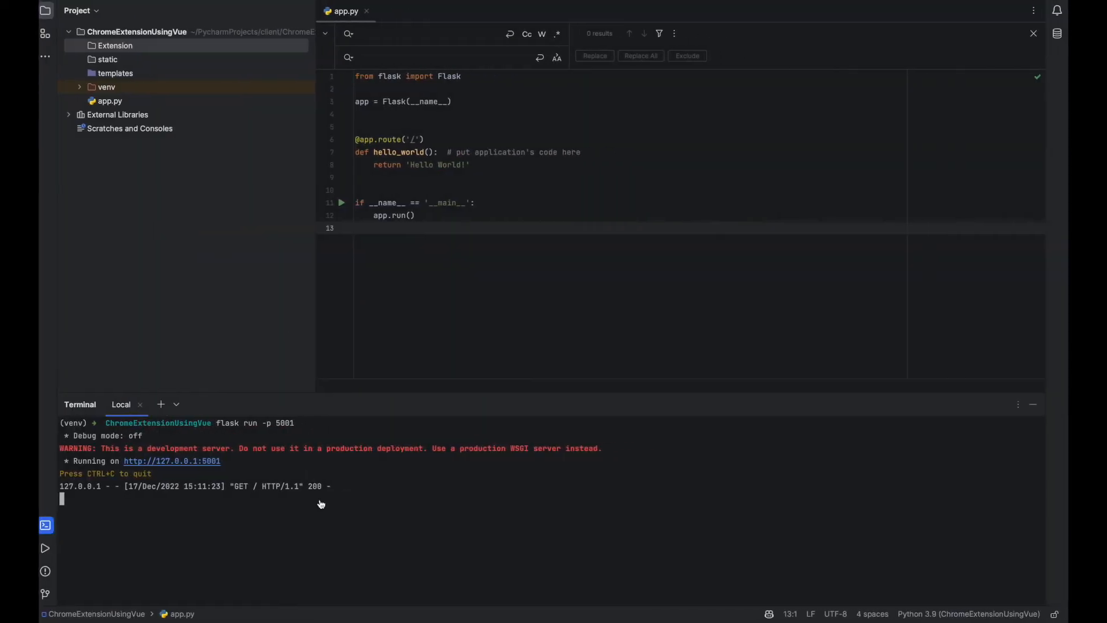
pyautogui.press('ctrl+c')
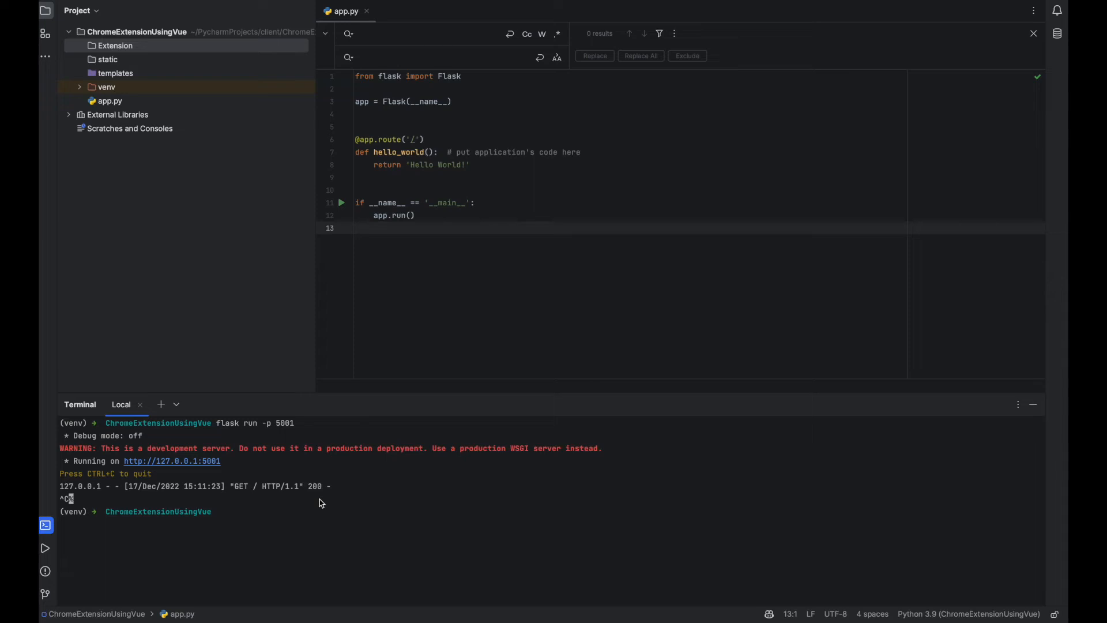
pyautogui.write('flask run -p 5000')
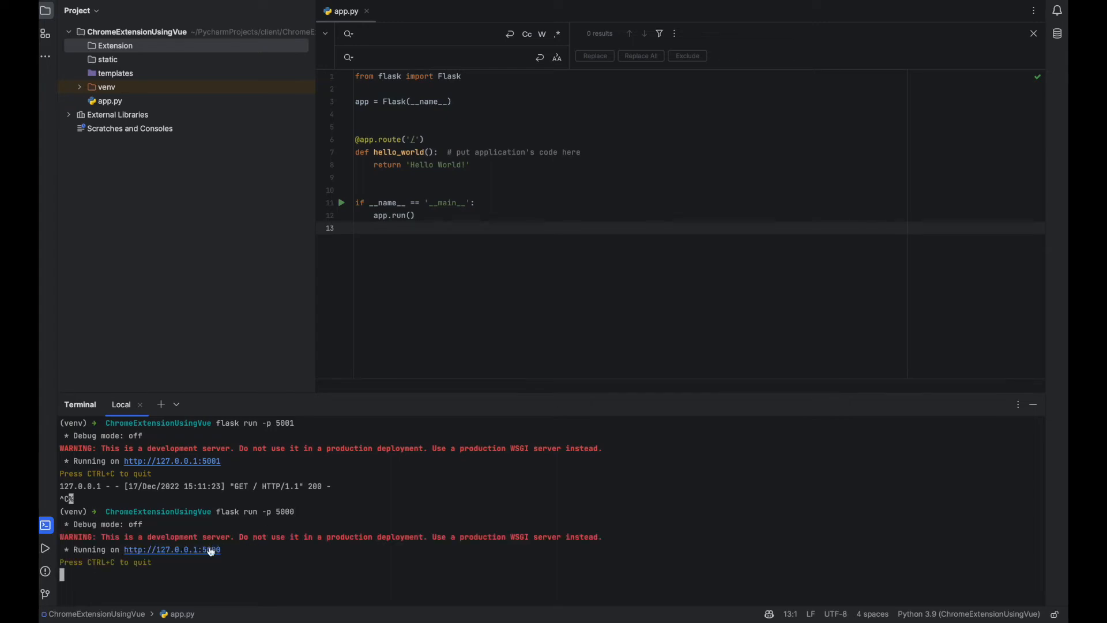
# Open 127.0.0.1:5000 in Chrome, which still shows the 404 page.
pyautogui.click(170, 549)
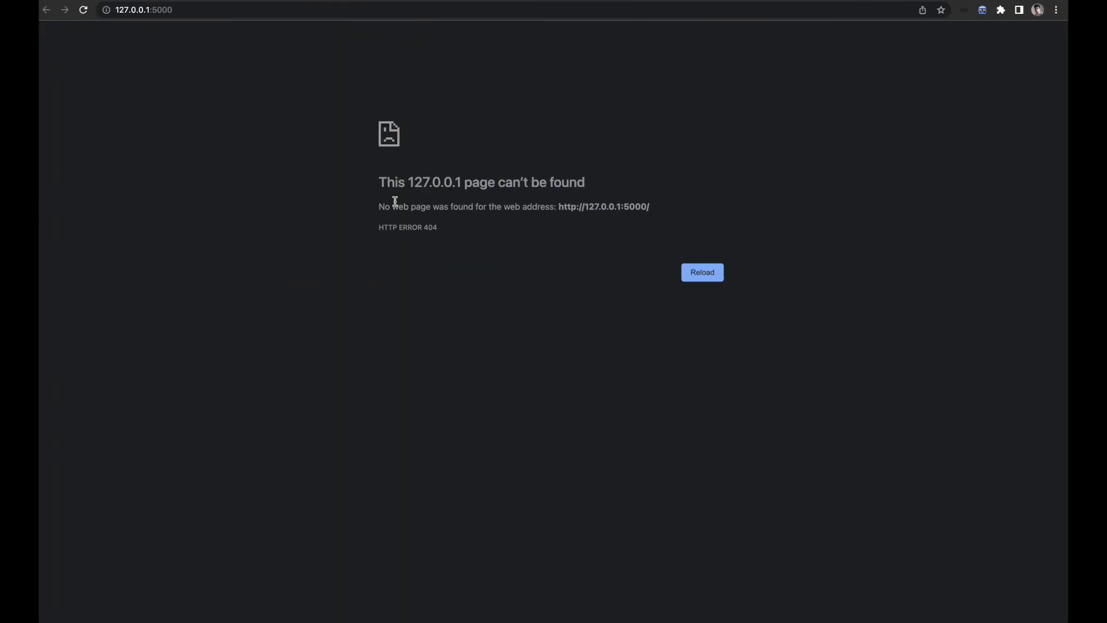
pyautogui.moveTo(326, 241)
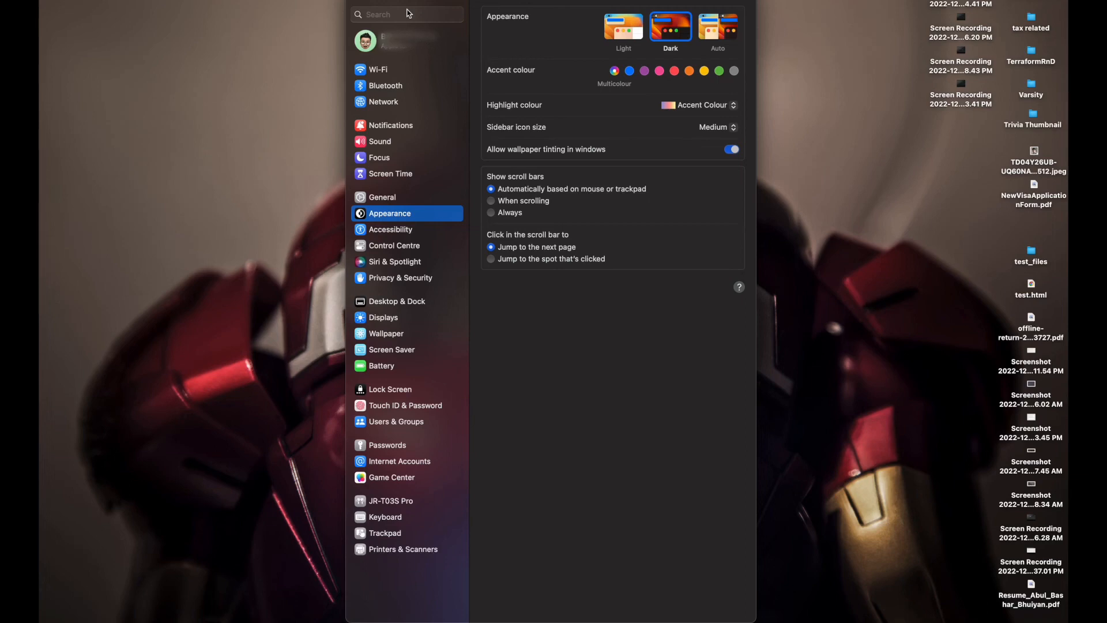
# Search System Settings for 'airplay' and switch off the AirPlay Receiver toggle.
pyautogui.click(406, 14)
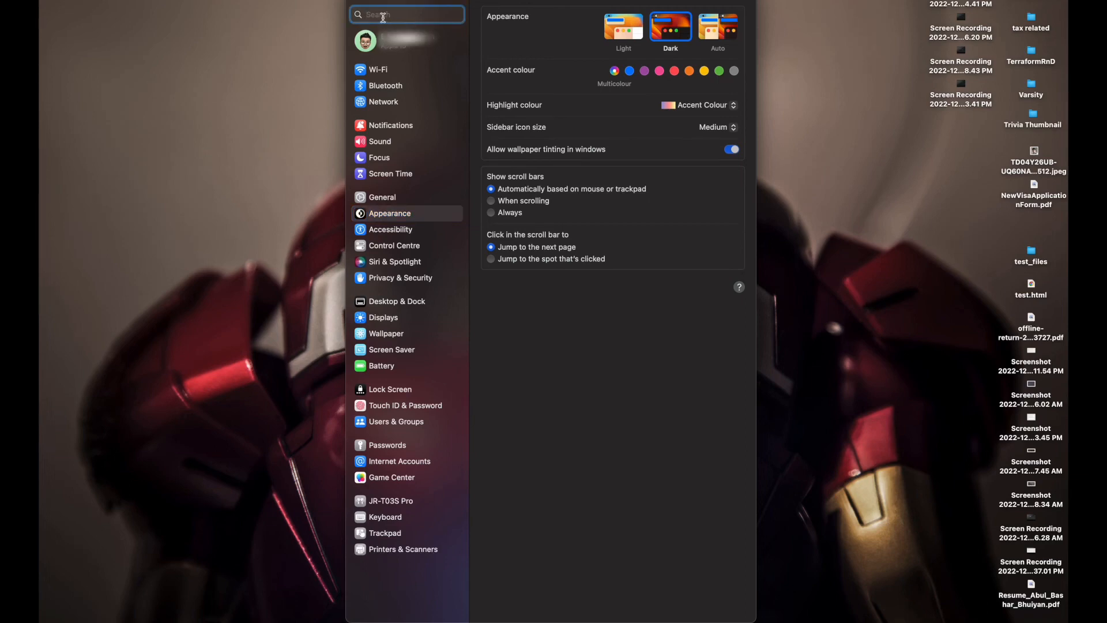
pyautogui.write('airplay')
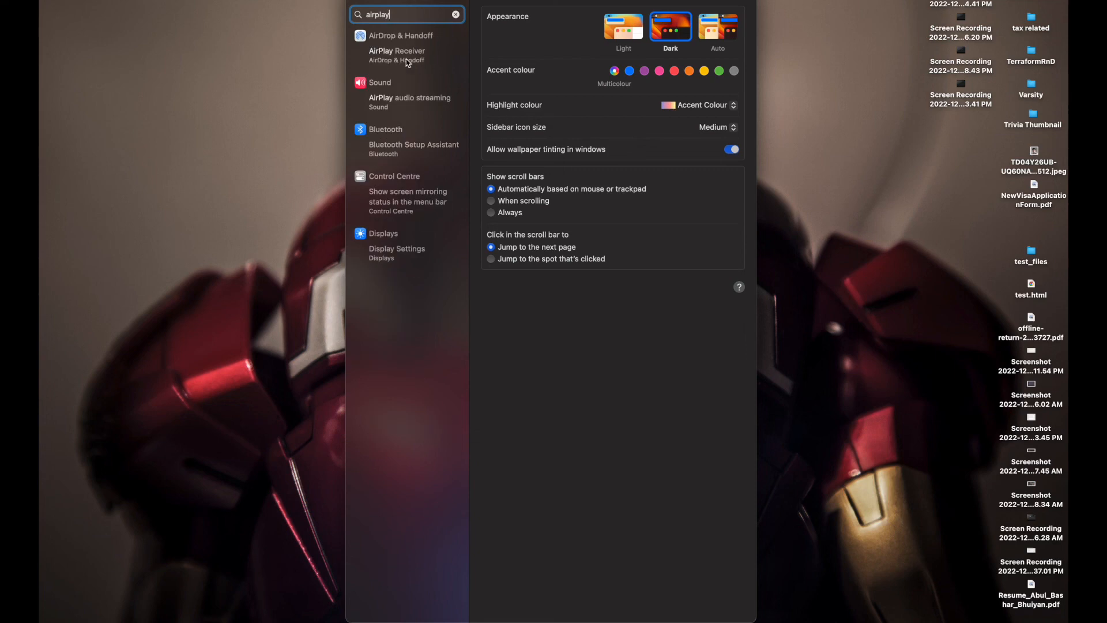
pyautogui.click(396, 56)
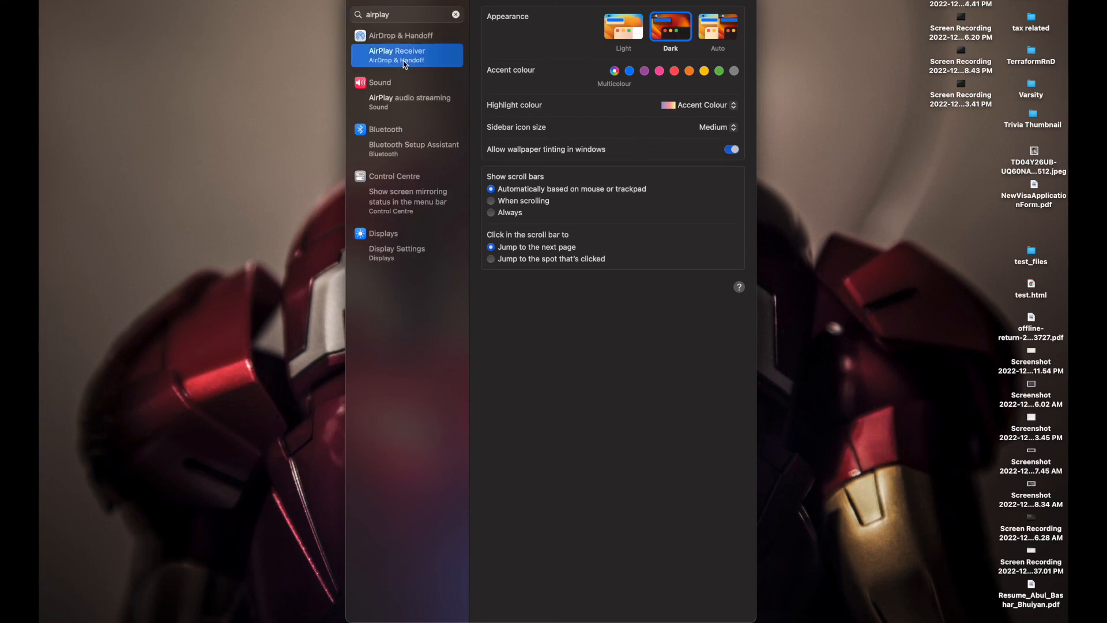
pyautogui.click(397, 55)
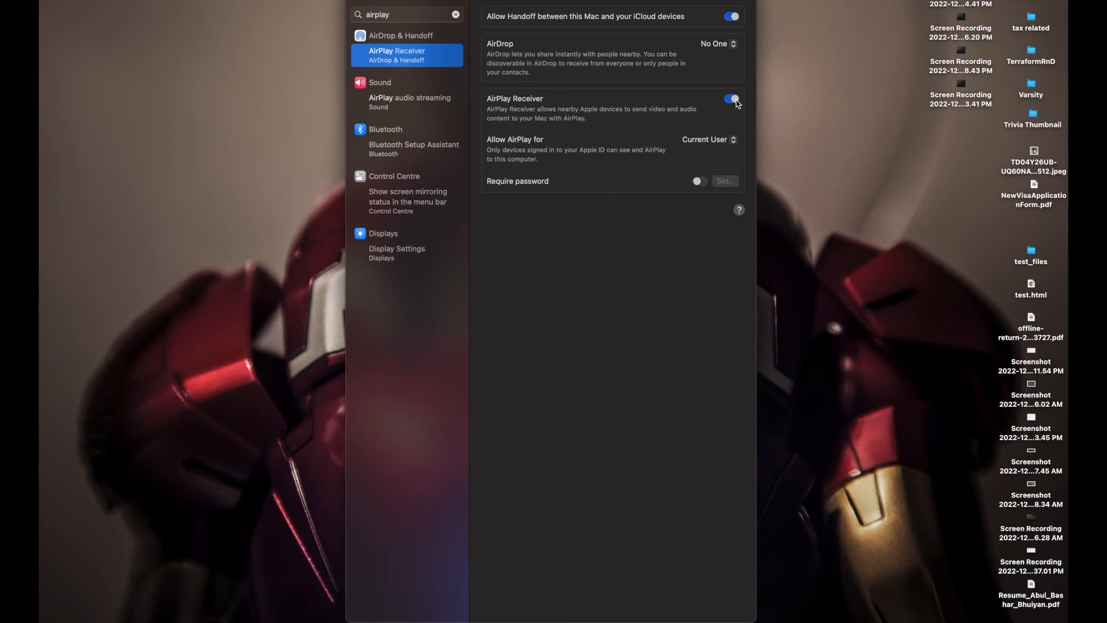
pyautogui.click(732, 99)
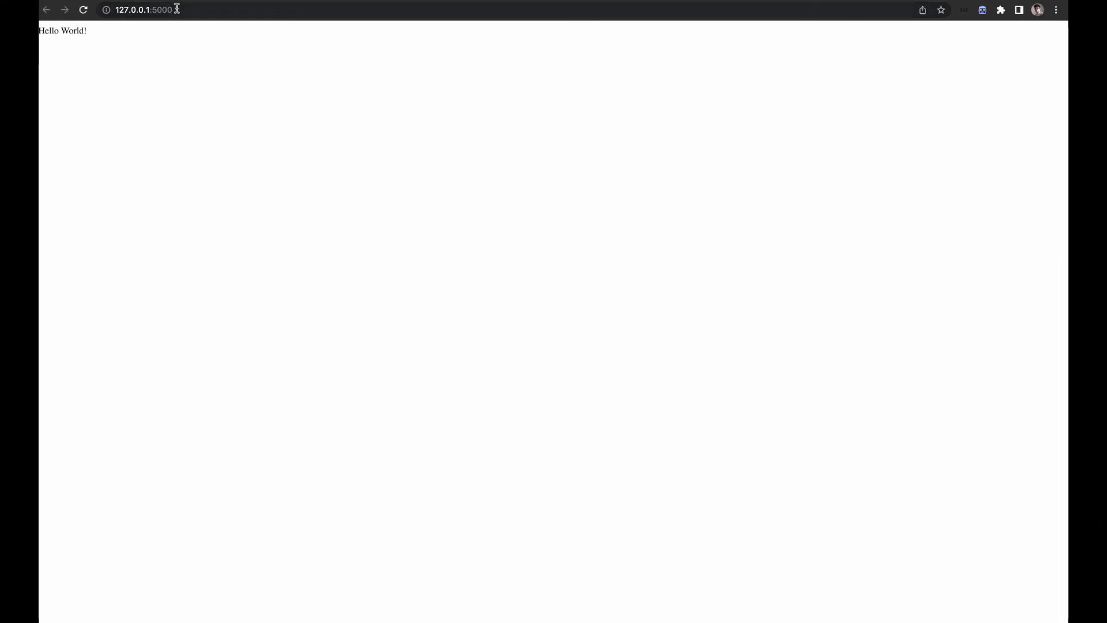
pyautogui.click(159, 9)
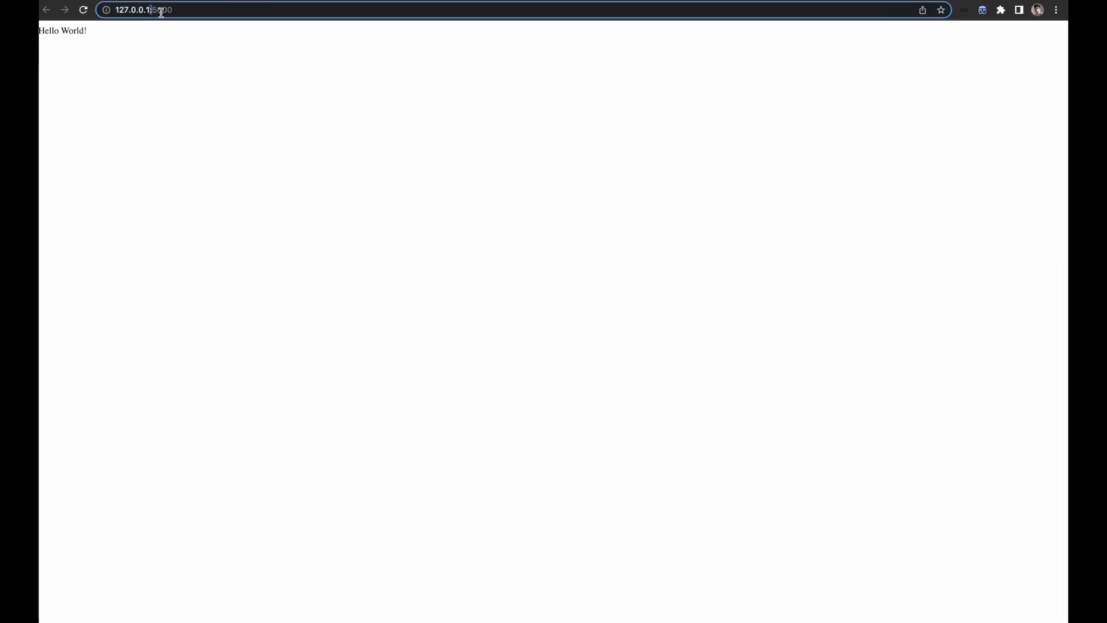
pyautogui.click(426, 145)
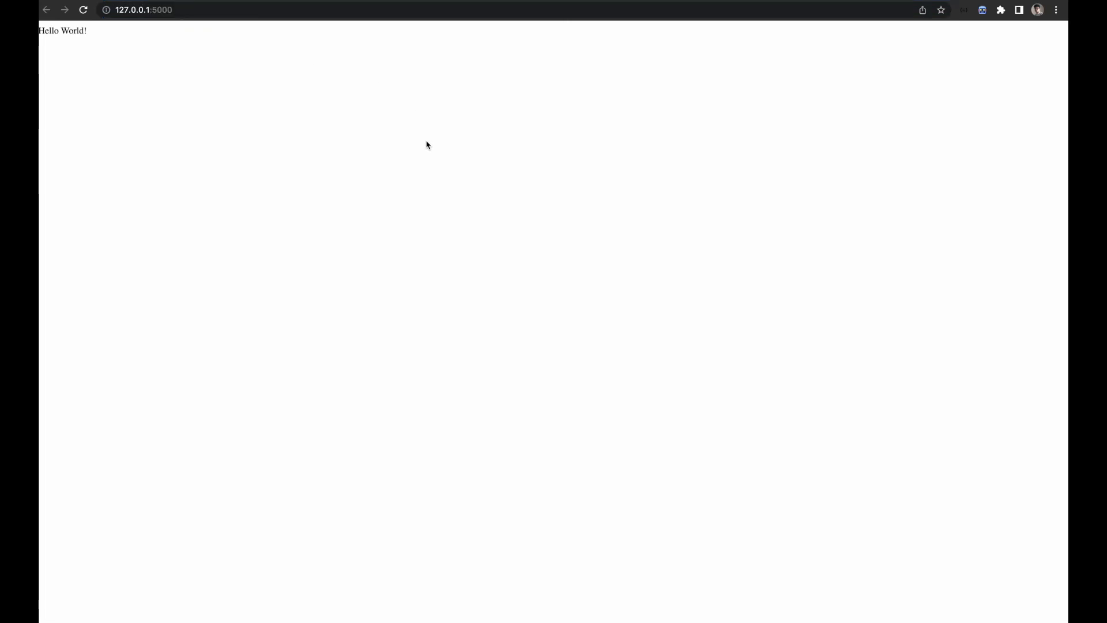